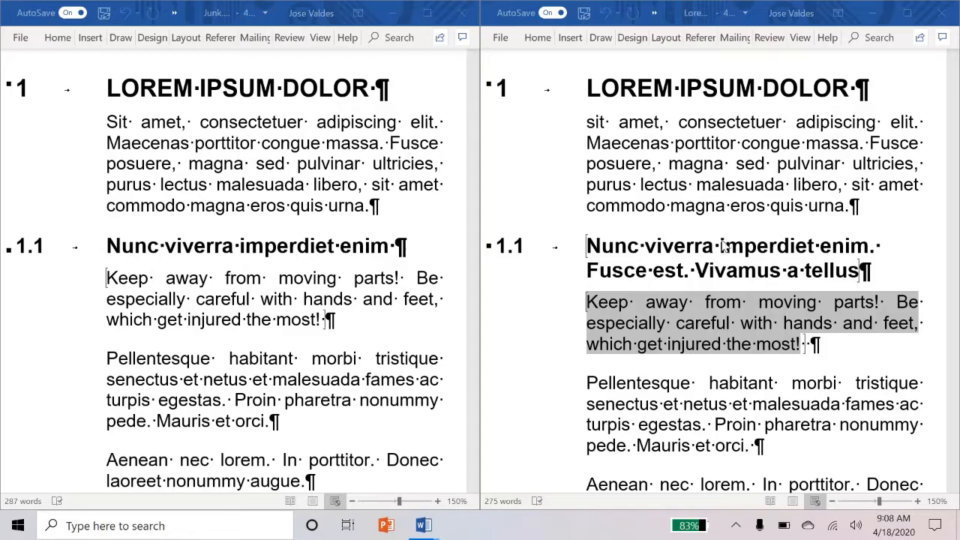
mouse_move(589, 184)
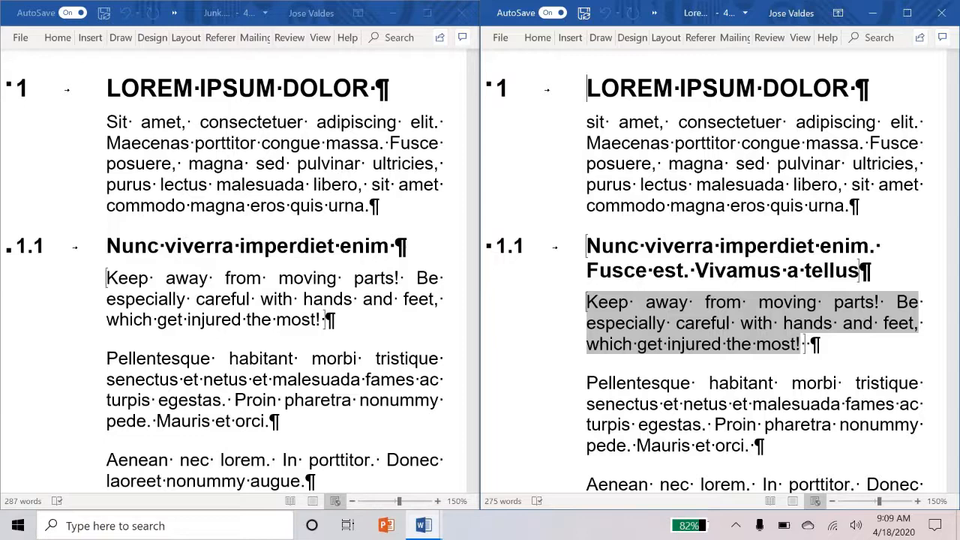
mouse_move(531, 242)
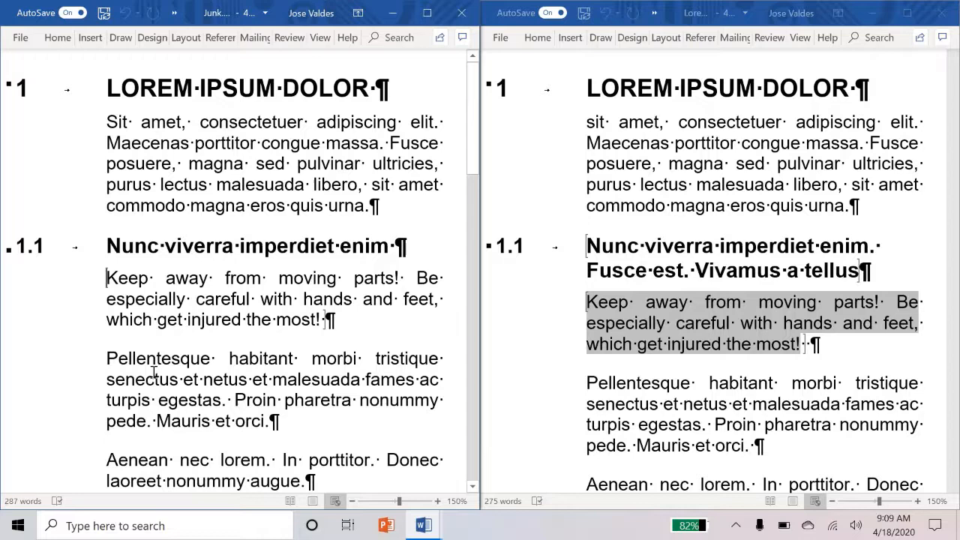
Type 'Idiot! Fool' at the start of the warning paragraph under heading 1.1
text(Idiot! Fool)
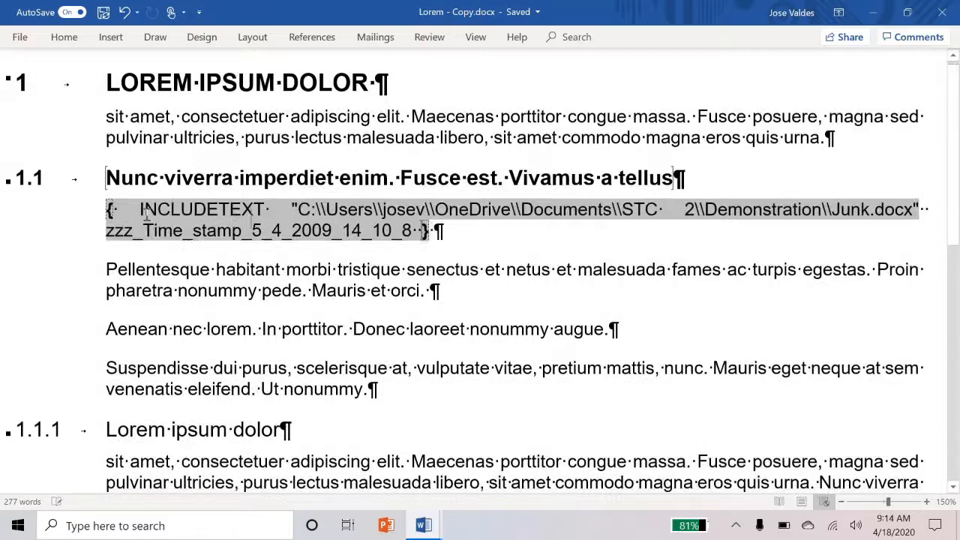
Scroll down Lorem - Copy.docx to the INCLUDETEXT field code under heading 1.1
scroll(down, 3)
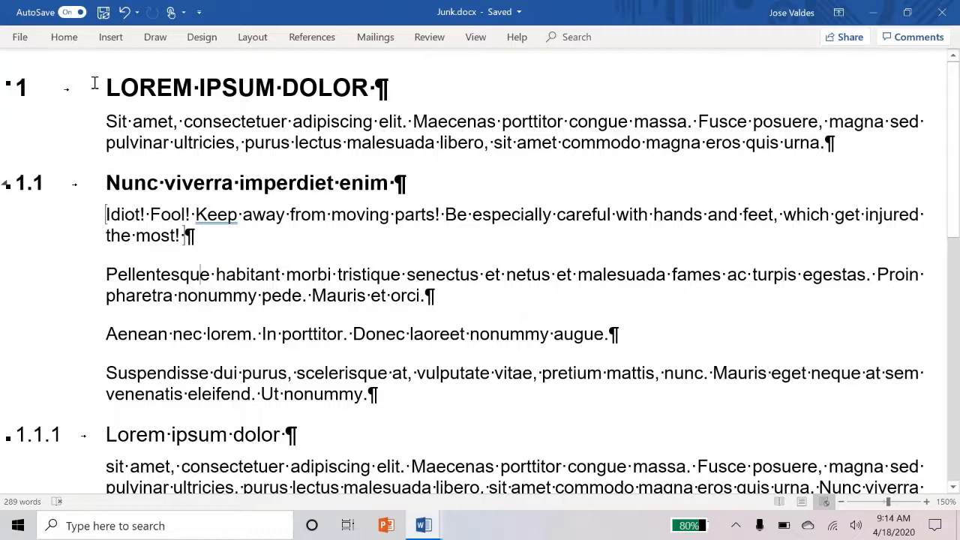
Maximize the Junk.docx window to show its heading 1.1 warning paragraph
click(576, 37)
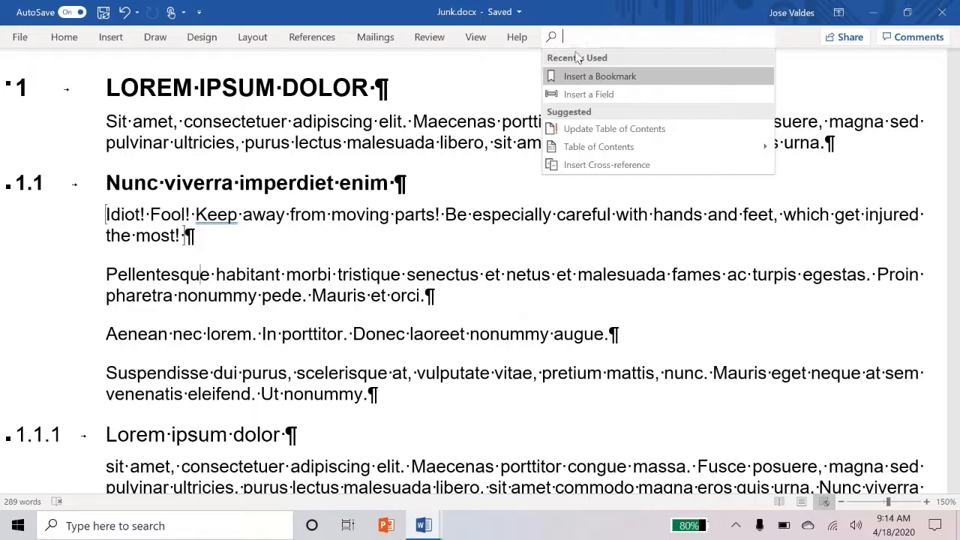
Search 'book' and open the Bookmark dialog listing the three zzz_Time_stamp bookmarks
text(book)
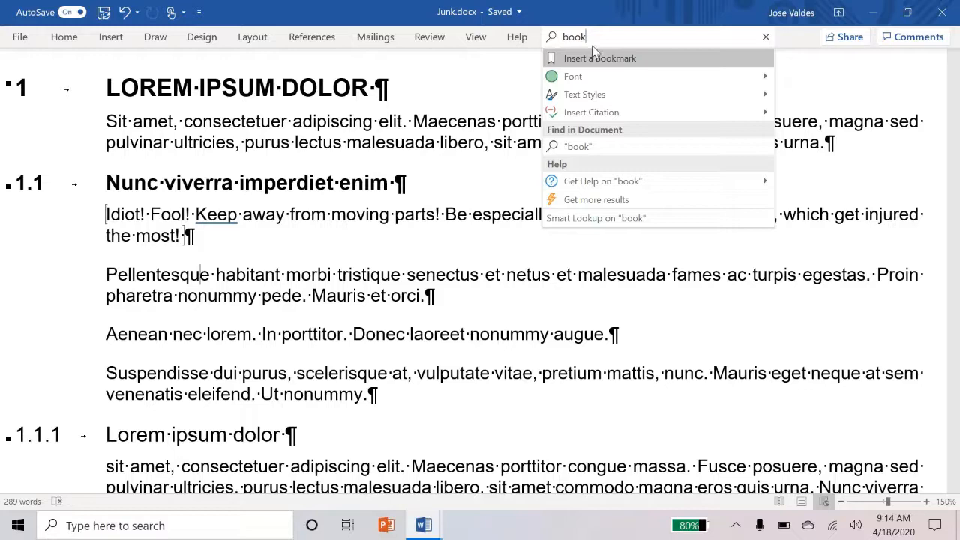
click(599, 57)
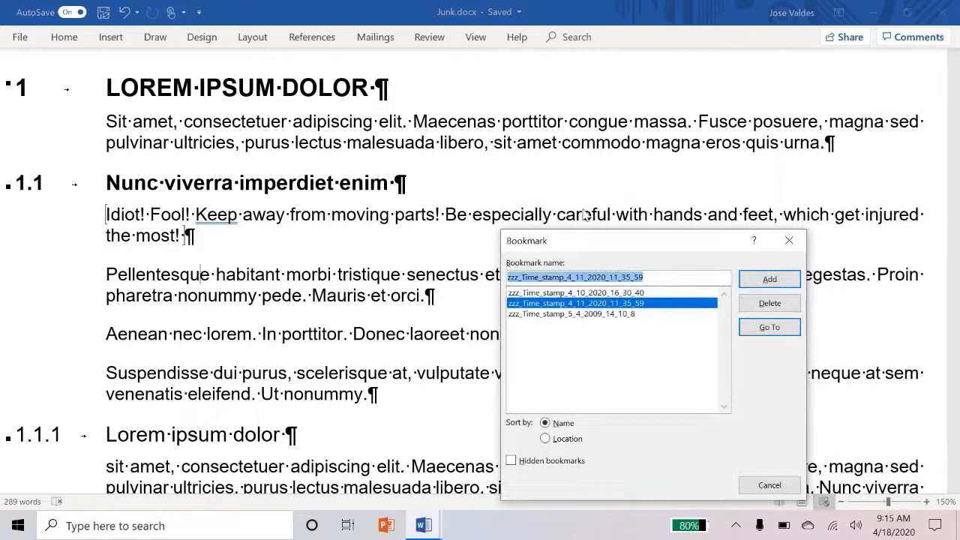
Select bookmark zzz_Time_stamp_5_4_2009_14_10_8 to see its span, then close the list
click(571, 314)
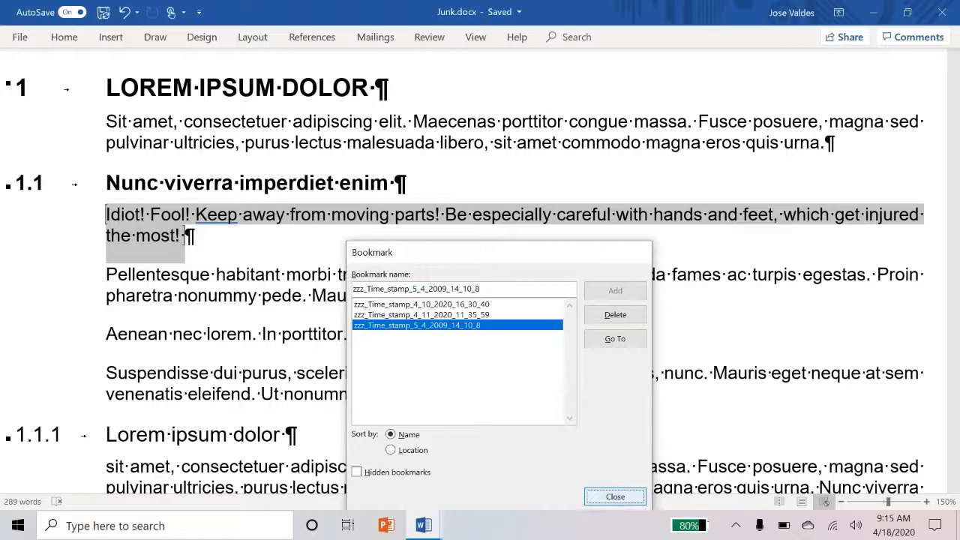
click(614, 495)
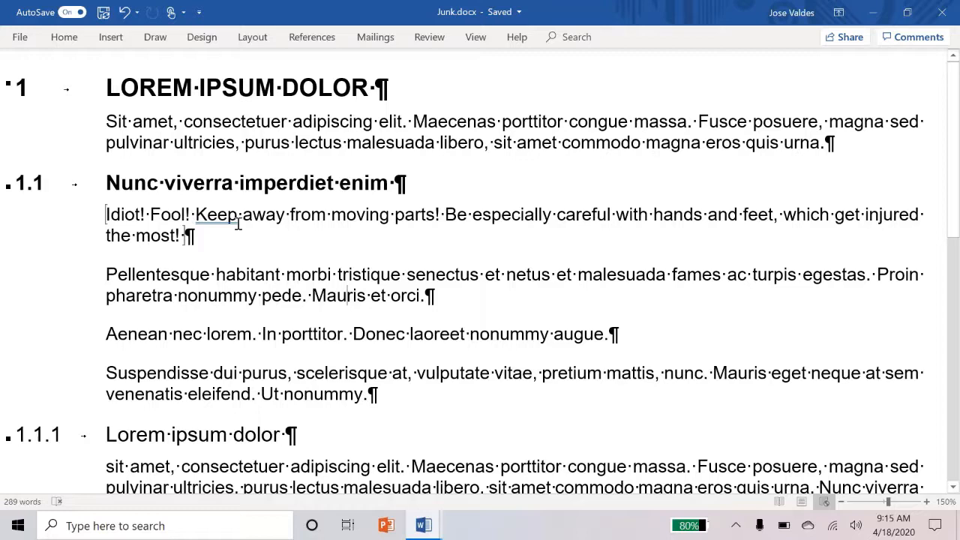
mouse_move(304, 367)
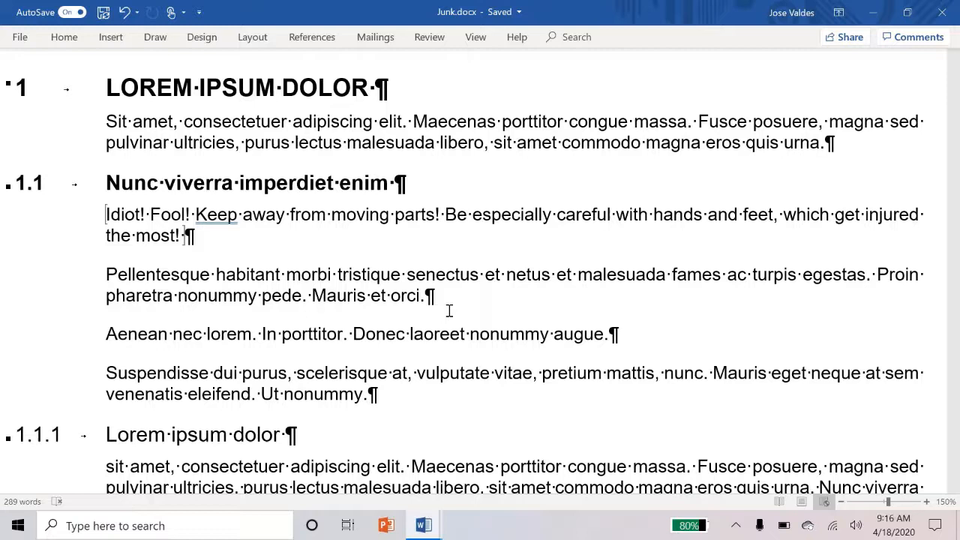
click(413, 334)
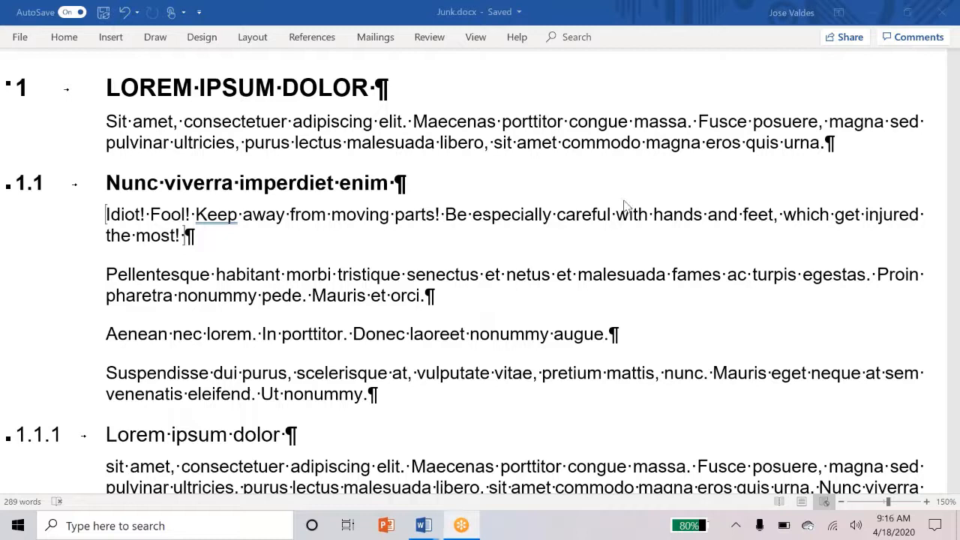
mouse_move(579, 207)
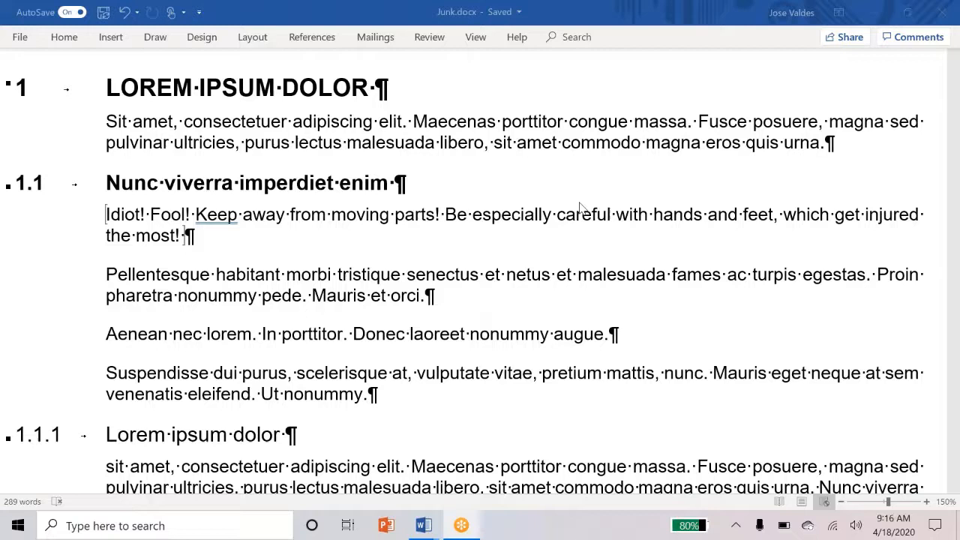
mouse_move(606, 208)
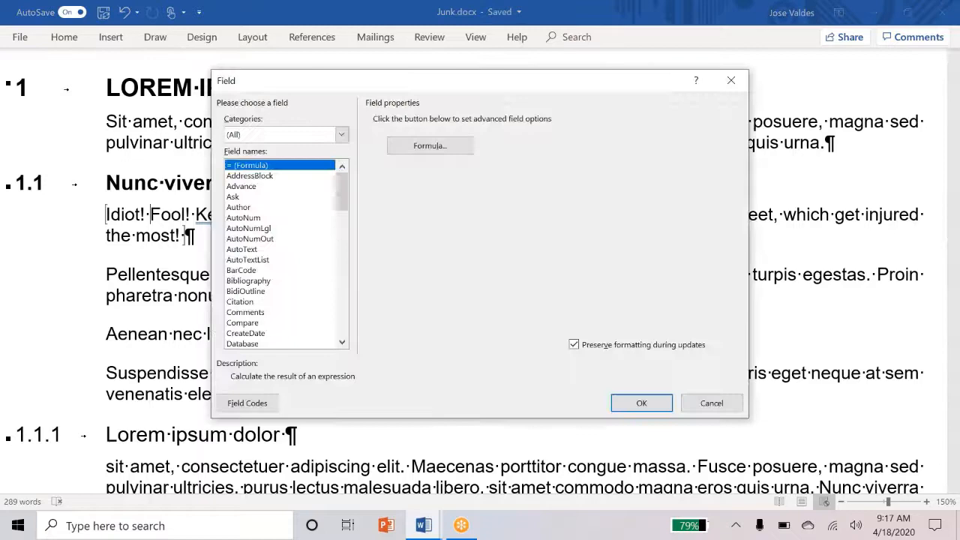
Open the Field dialog listing all field names over Junk.docx
click(711, 403)
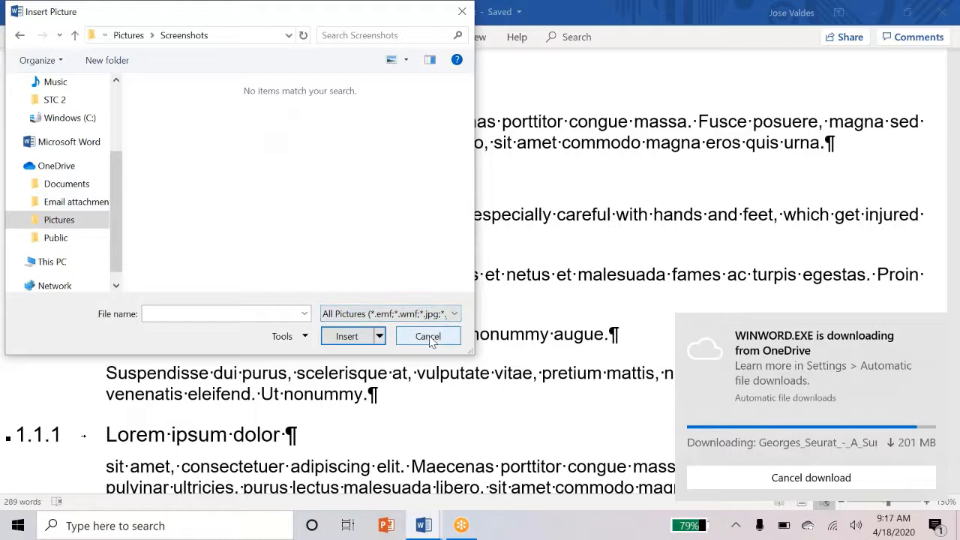
Browse the Insert Picture window and insert the editing support group cartoon
click(427, 335)
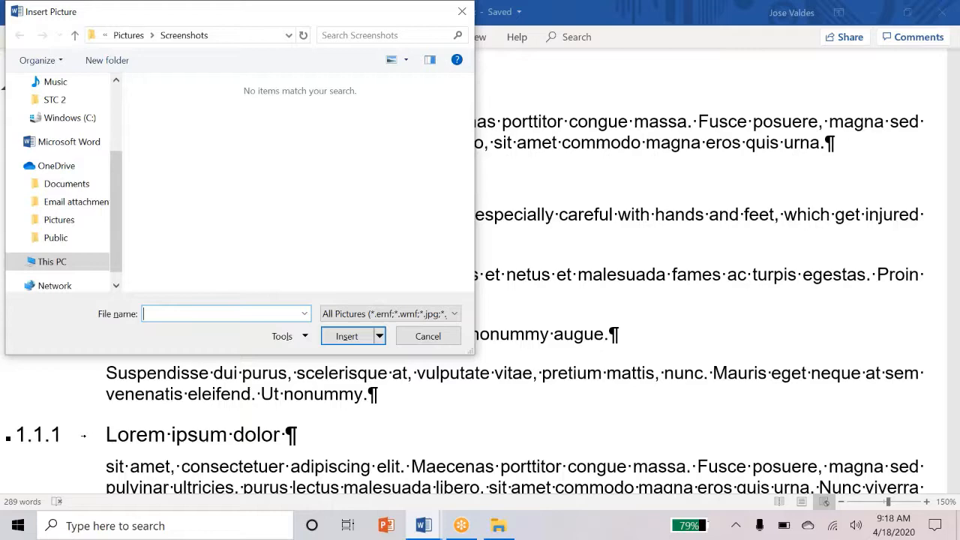
click(346, 336)
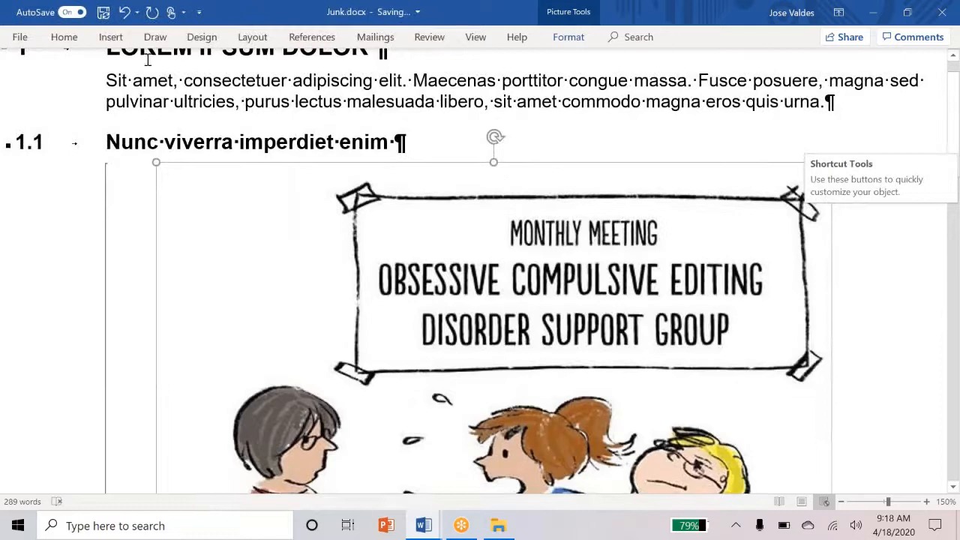
Scroll down to the cartoon below the Nunc viverra imperdiet enim heading
scroll(down, 3)
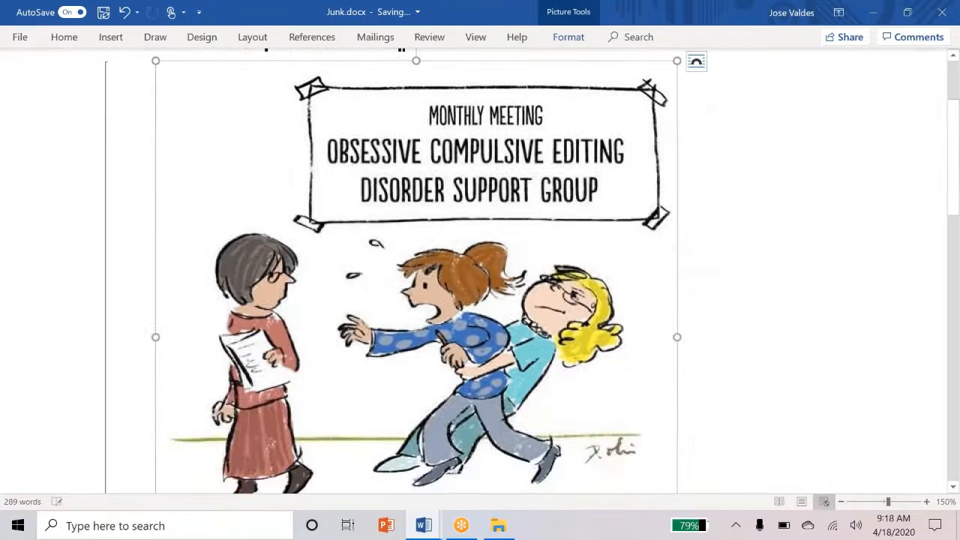
scroll(down, 3)
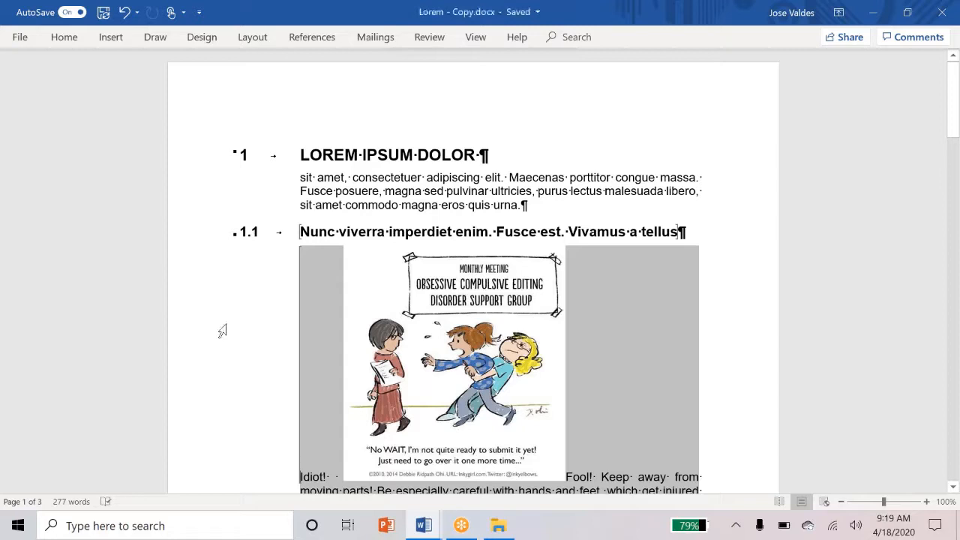
Switch between the Lorem - Copy.docx and Junk.docx windows to compare the cartoon under heading 1.1
click(64, 36)
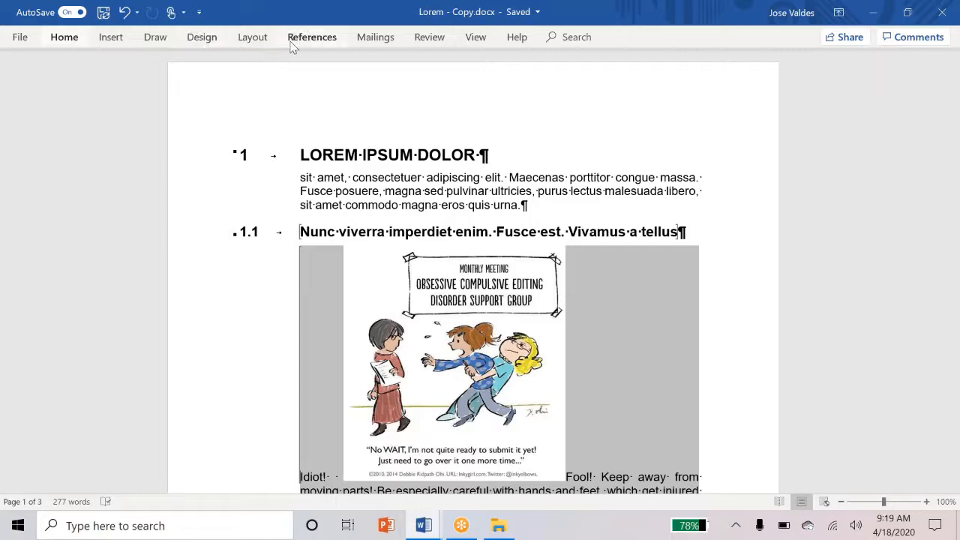
click(475, 36)
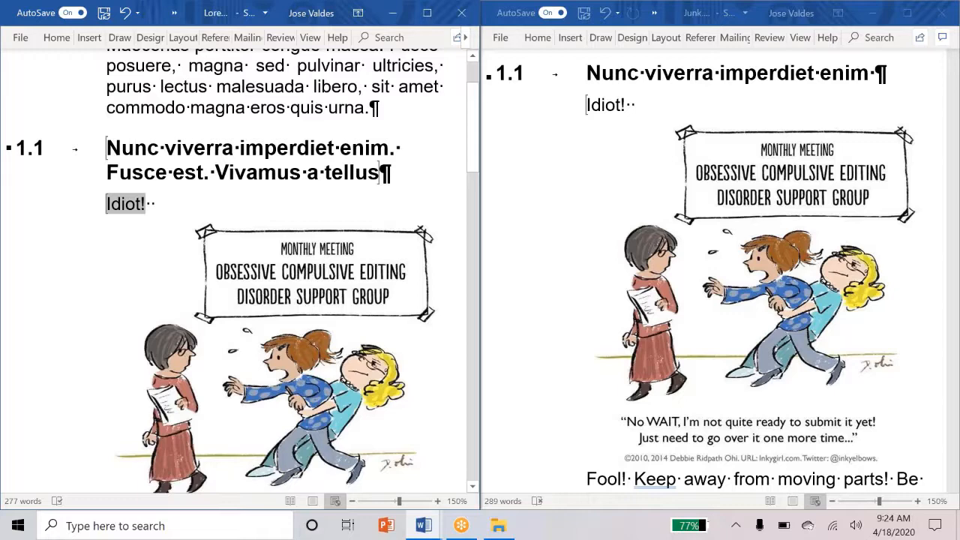
Scroll the side-by-side documents down to the word Idiot! under heading 1.1
scroll(down, 3)
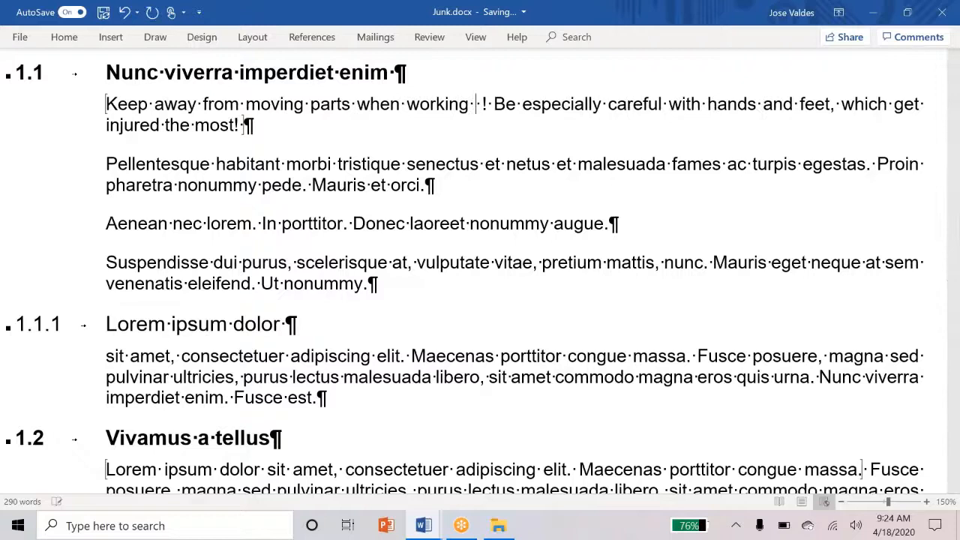
Change the warning to mention 'the BLANK product', then go to Backstage view
text(the BLANK product)
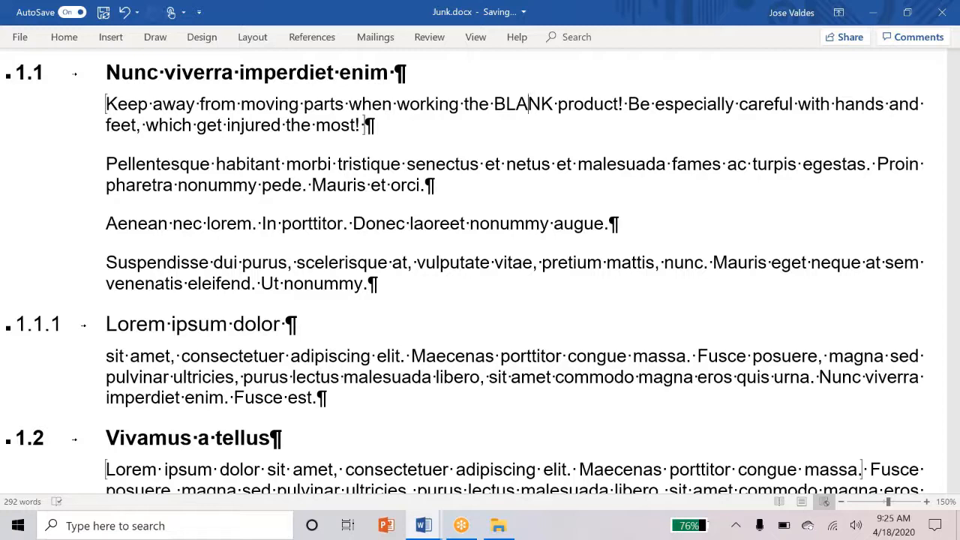
click(20, 36)
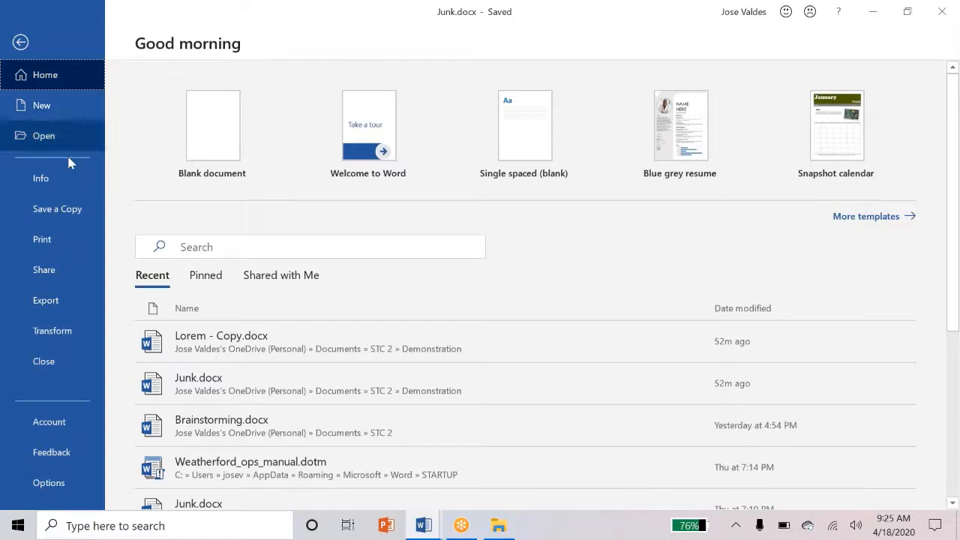
Add a custom text property named Product with the value Rubber Ducky
click(41, 177)
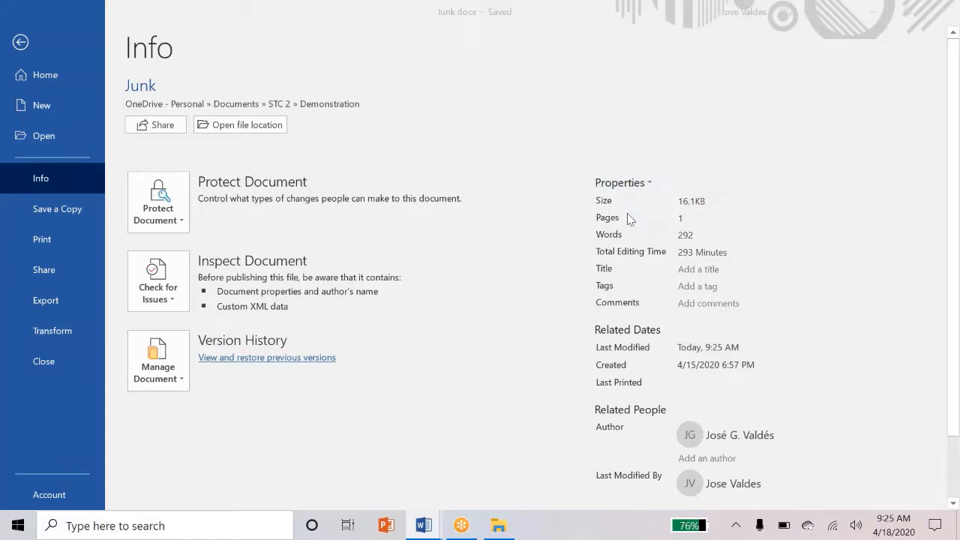
click(621, 182)
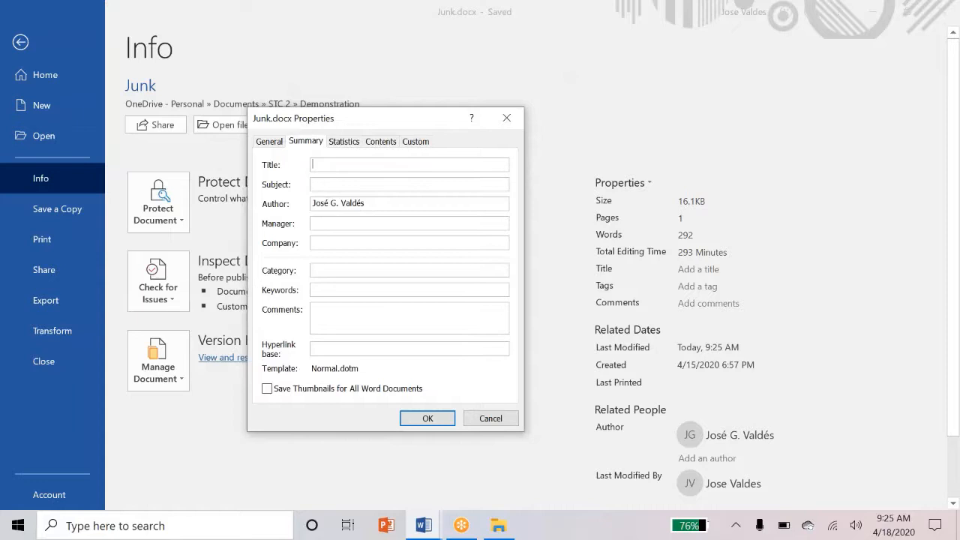
click(416, 141)
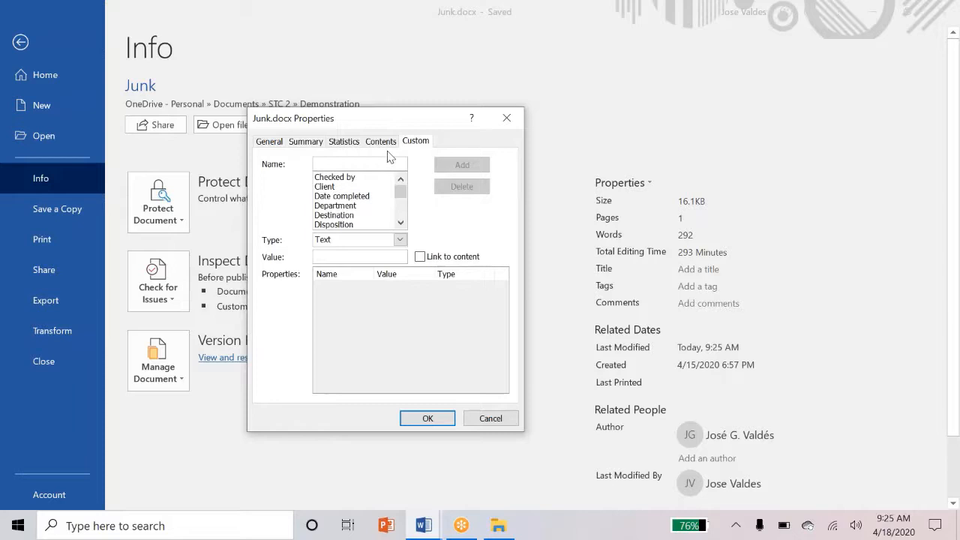
text(Product)
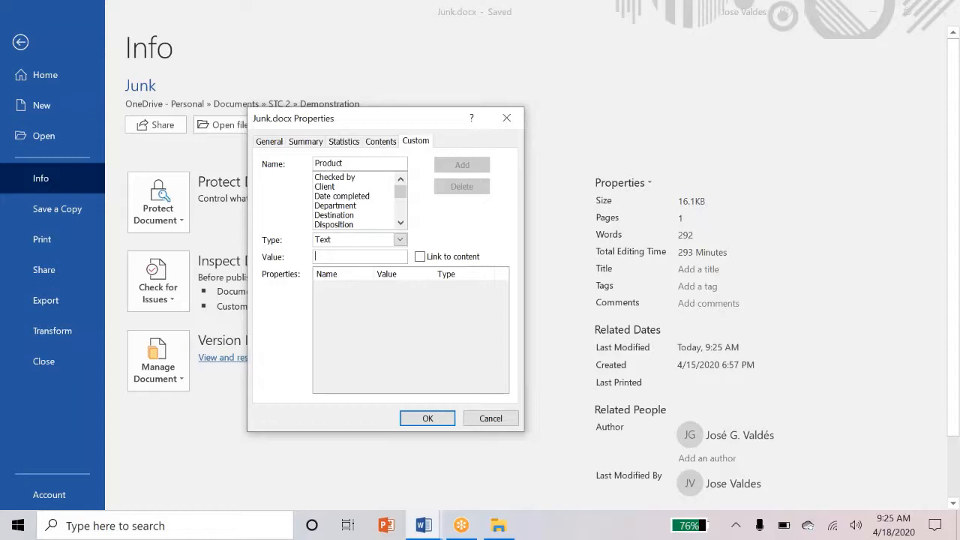
text(Rubber)
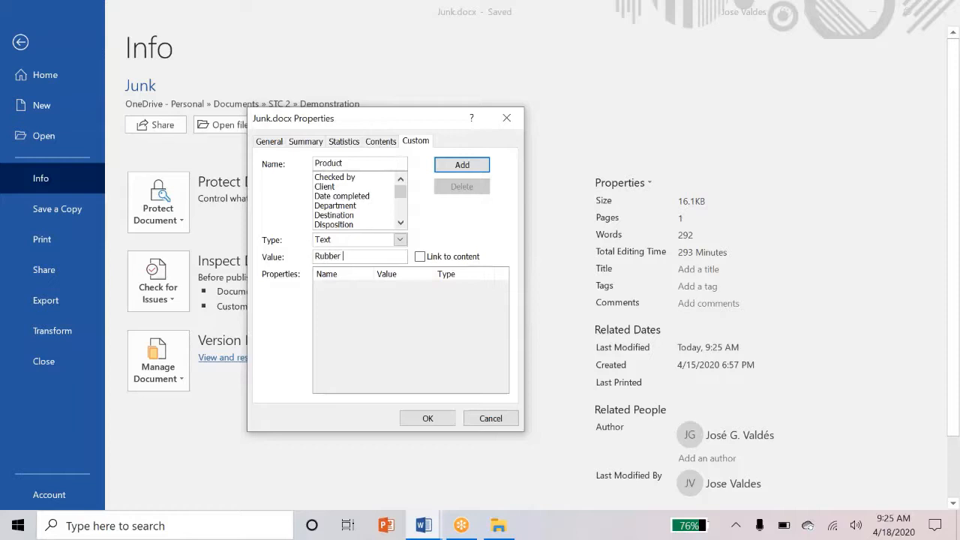
text(Ducky)
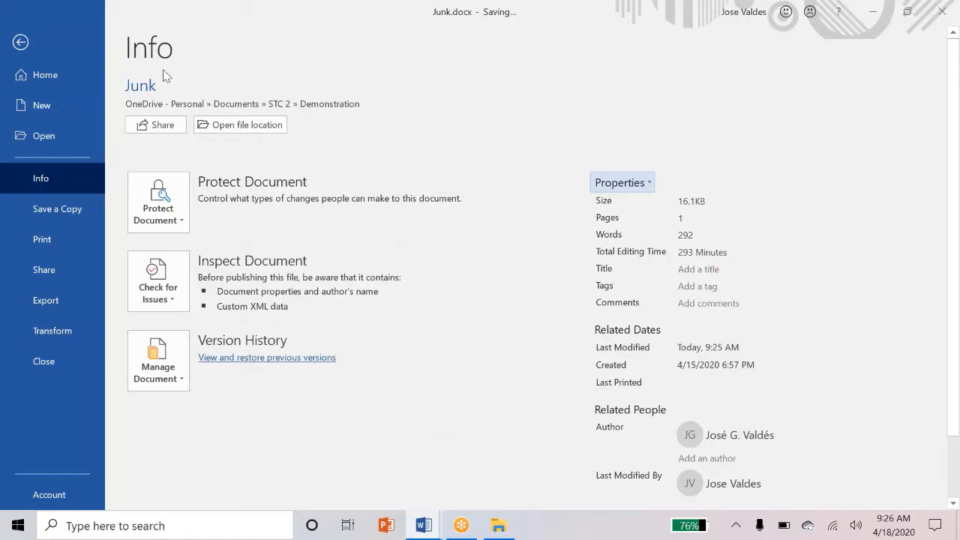
Return to Junk.docx and refresh the BLANK field in the safety sentence
click(20, 41)
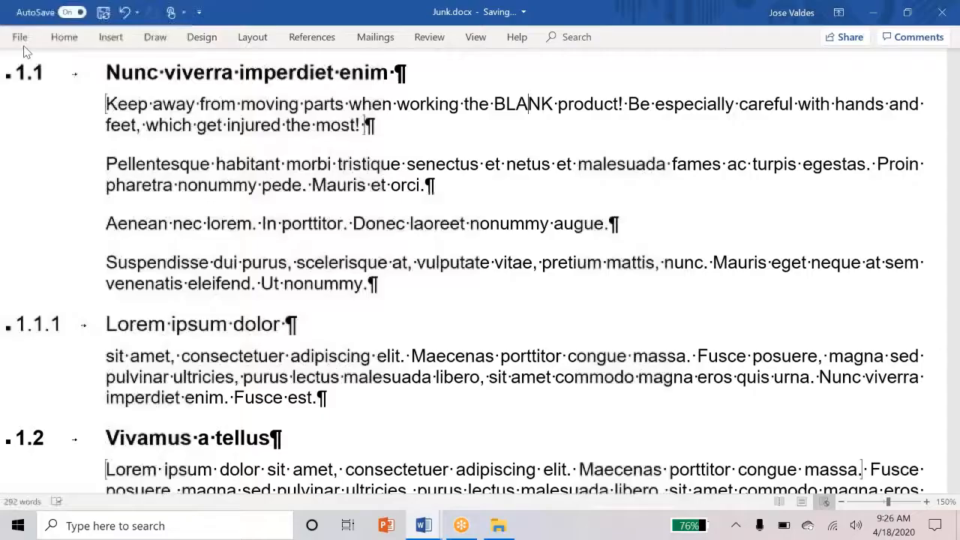
double_click(524, 103)
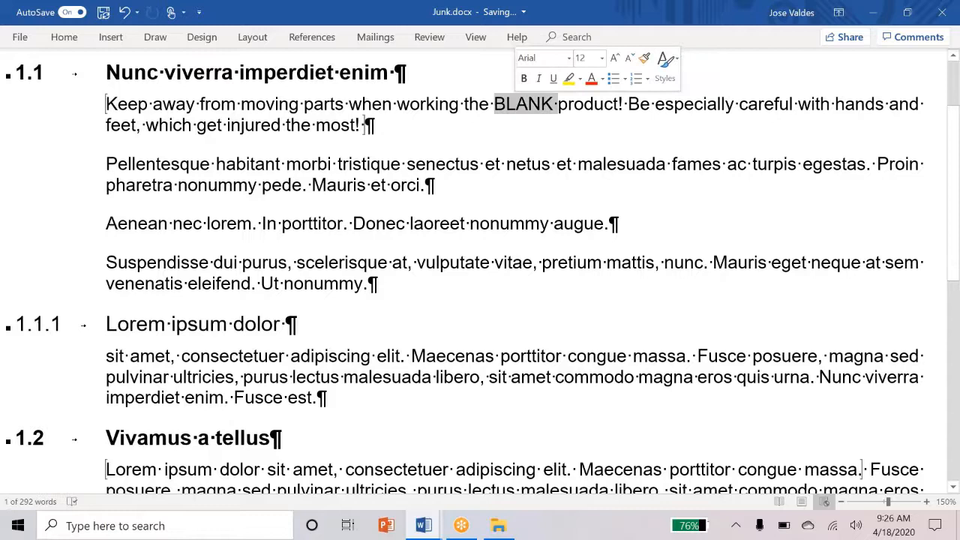
key(delete)
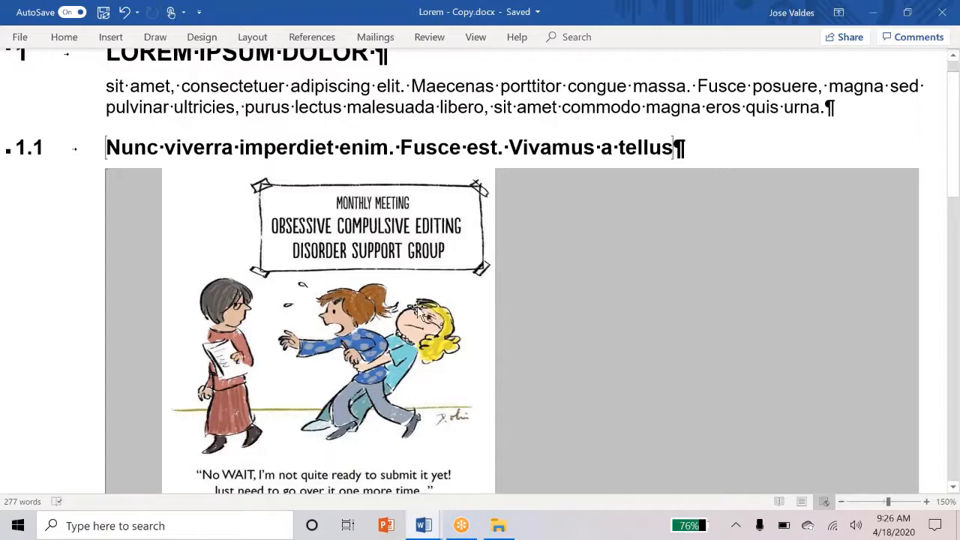
Scroll down to the INCLUDETEXT field and bullets showing filename errors under heading 2
scroll(down, 3)
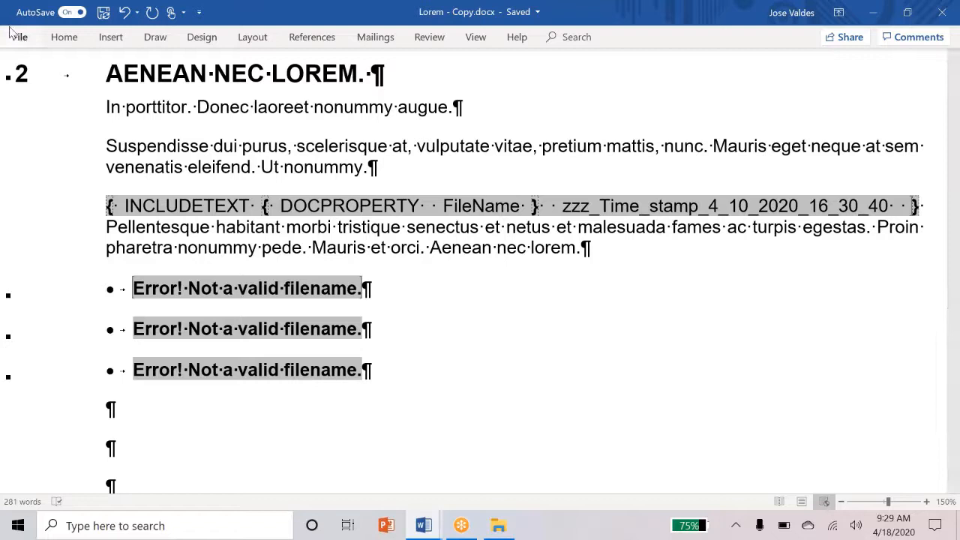
Correct the FileName custom property's value from the Junky path to Junk.docx
click(18, 36)
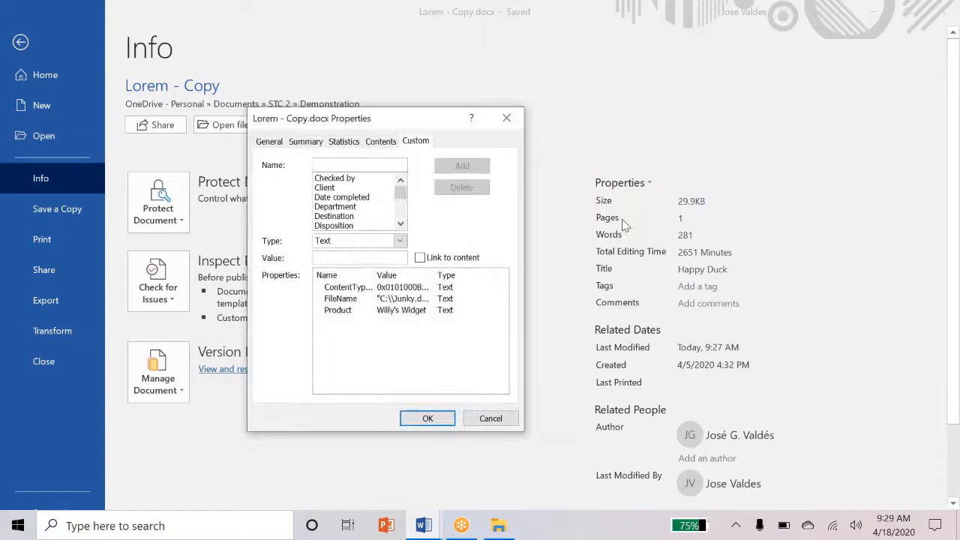
click(341, 299)
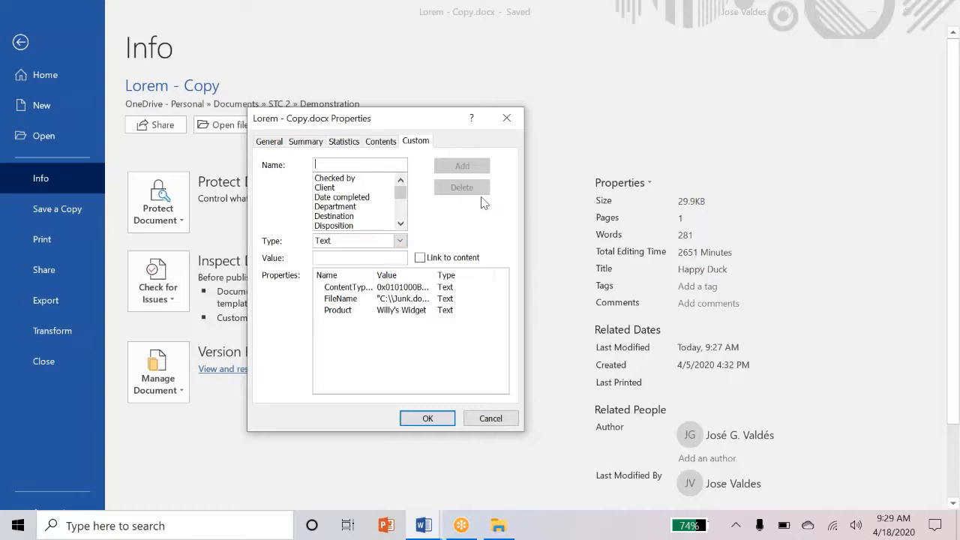
click(426, 418)
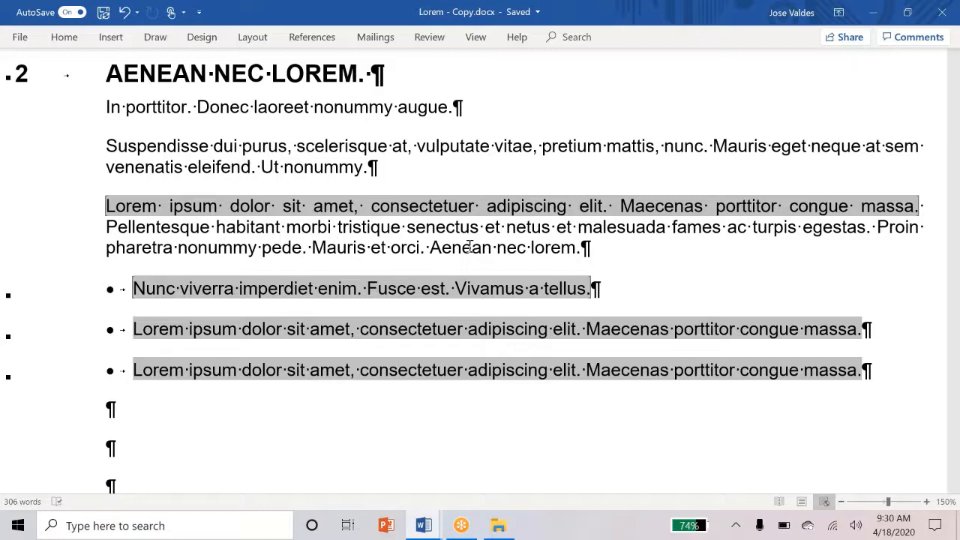
Confirm the properties so included-text fields show the Lorem ipsum and Nunc viverra paragraphs
click(495, 247)
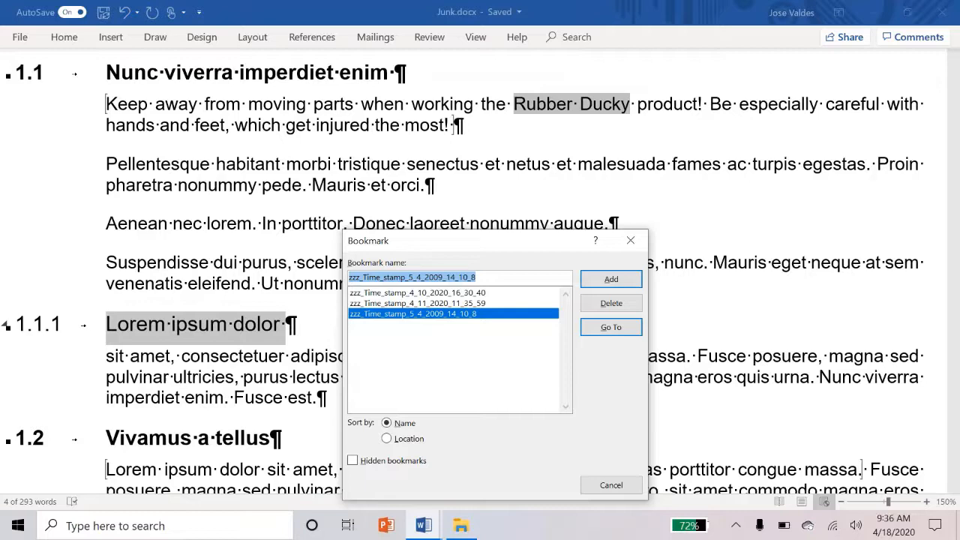
Add a bookmark named Ringo on the 'Lorem ipsum dolor' heading
text(Ringo)
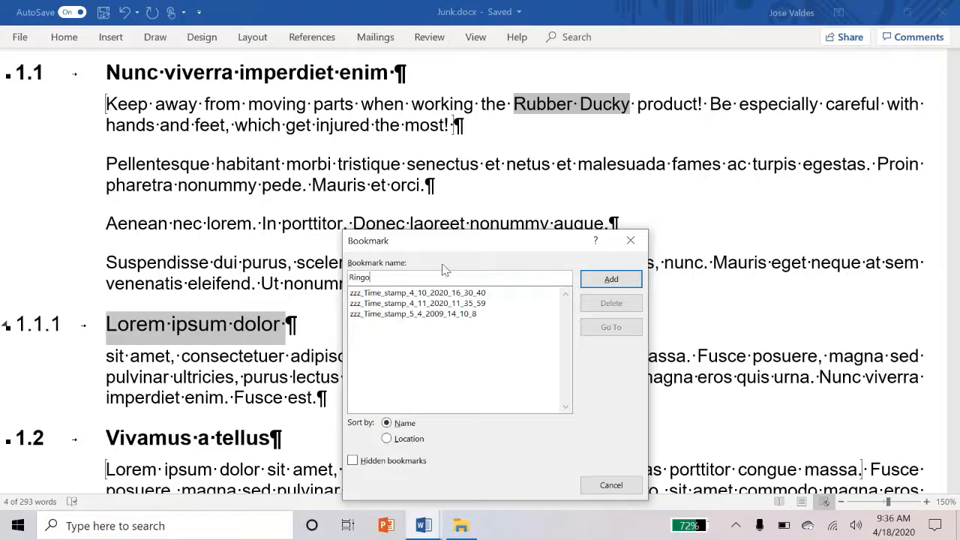
click(610, 278)
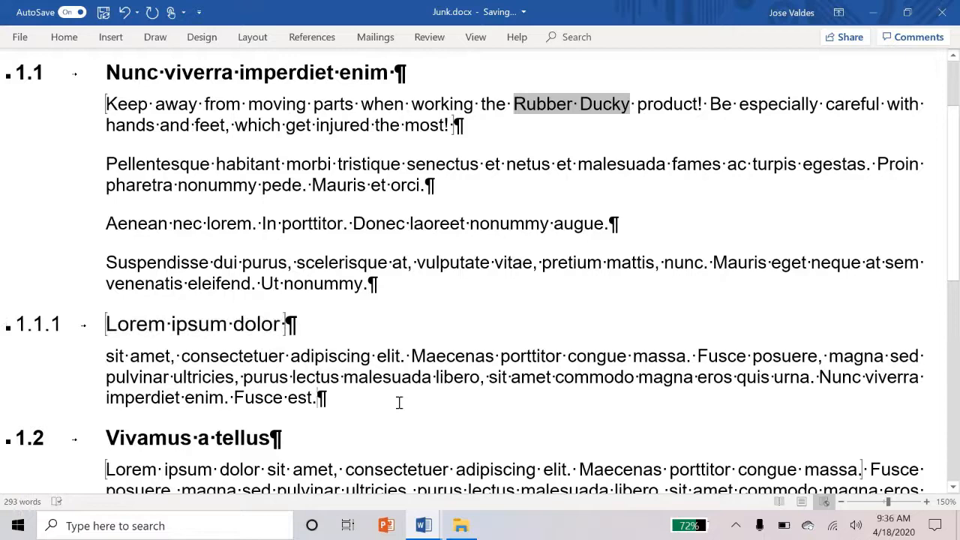
Insert a REF ringo field after 'see' so it shows 'Lorem ipsum dolor'
scroll(down, 3)
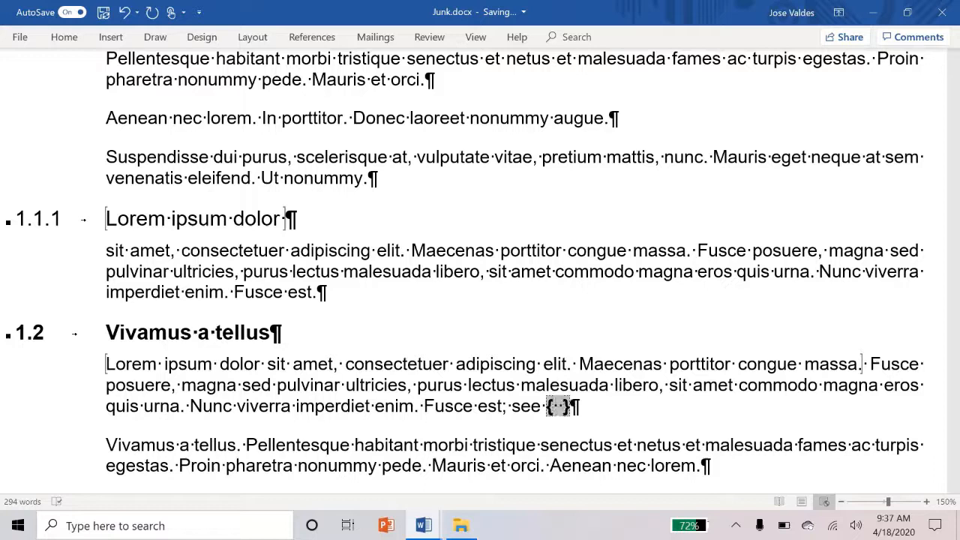
text(ringo)
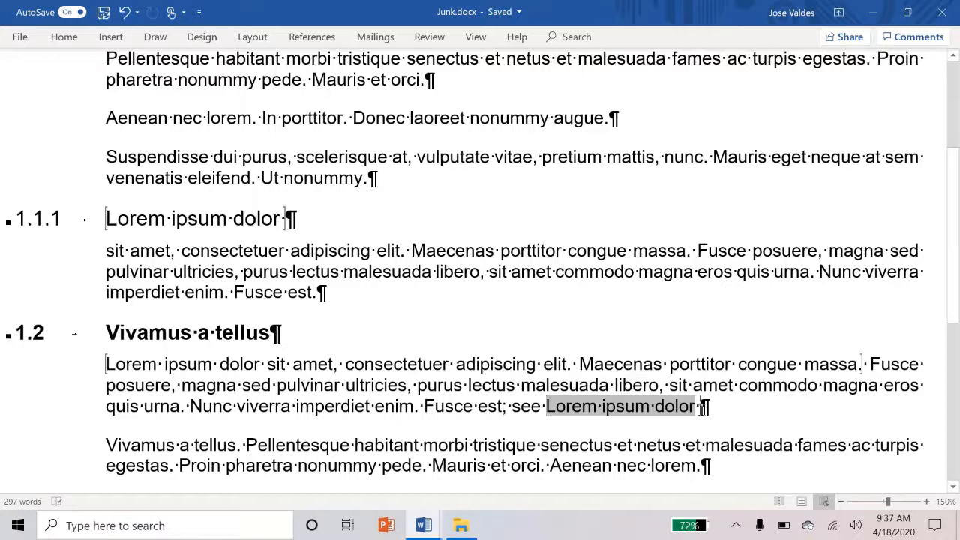
Replace the REF field with a macro cross-reference to Ringo, accepting the comma and period
key(Delete)
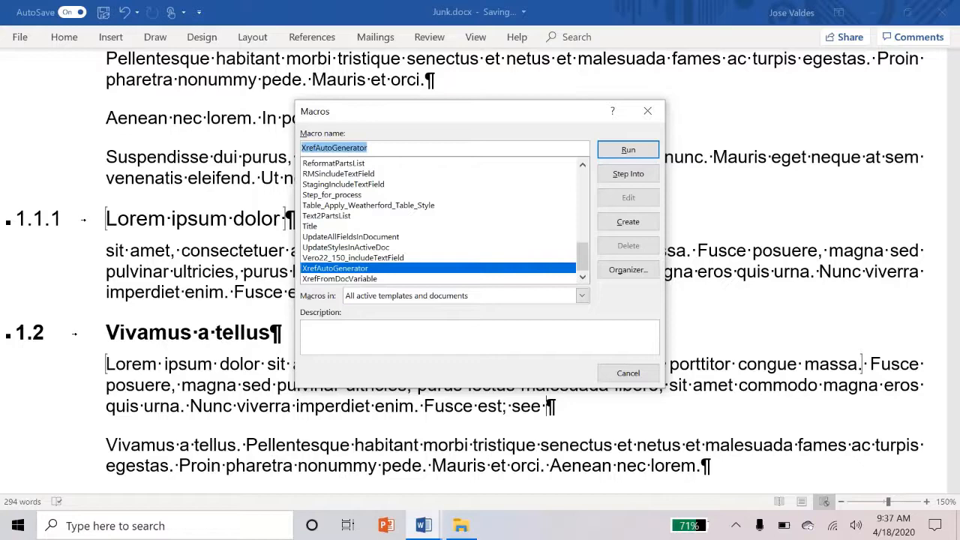
click(628, 150)
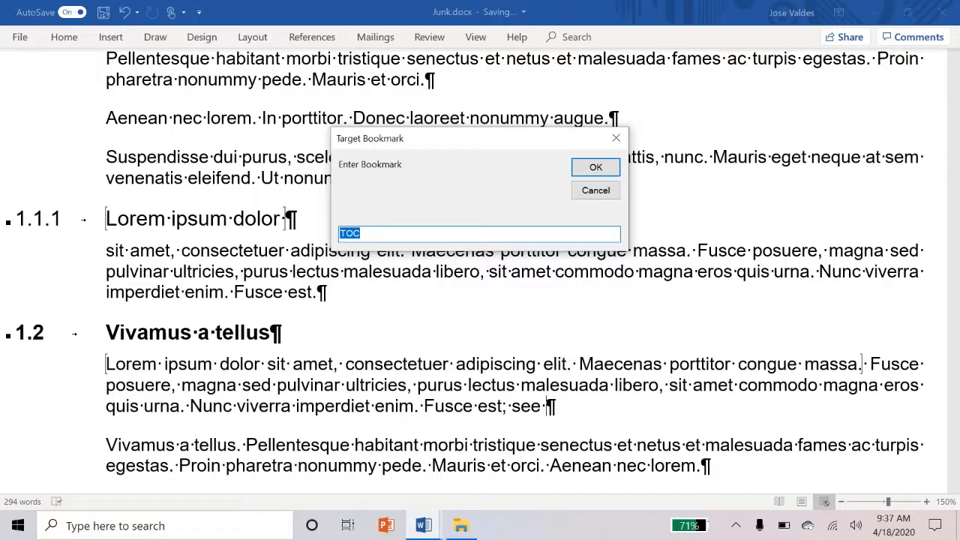
text(Ringo)
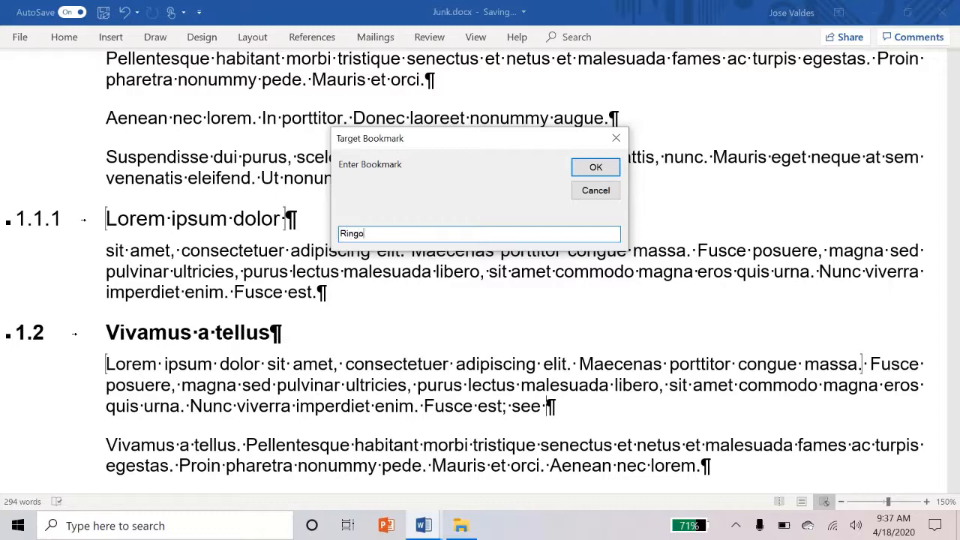
click(595, 166)
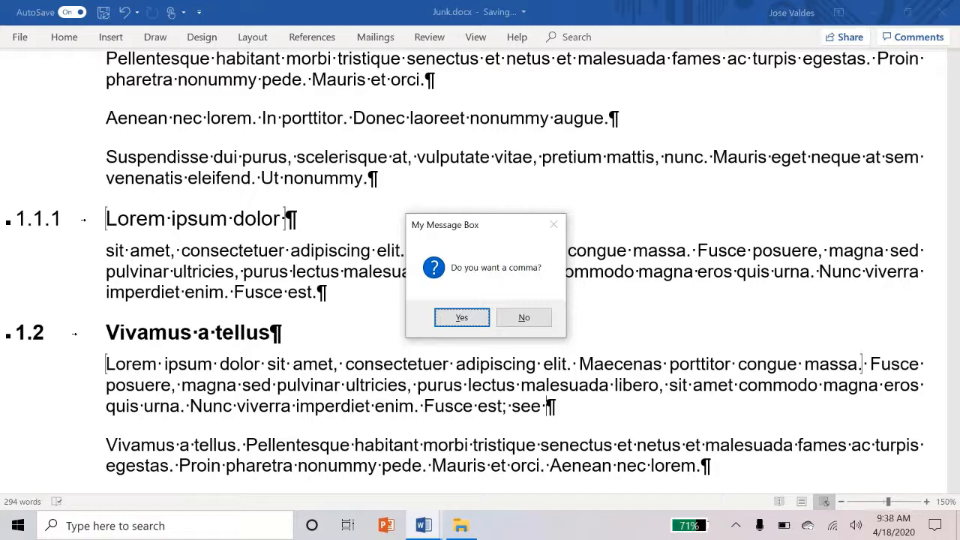
click(461, 317)
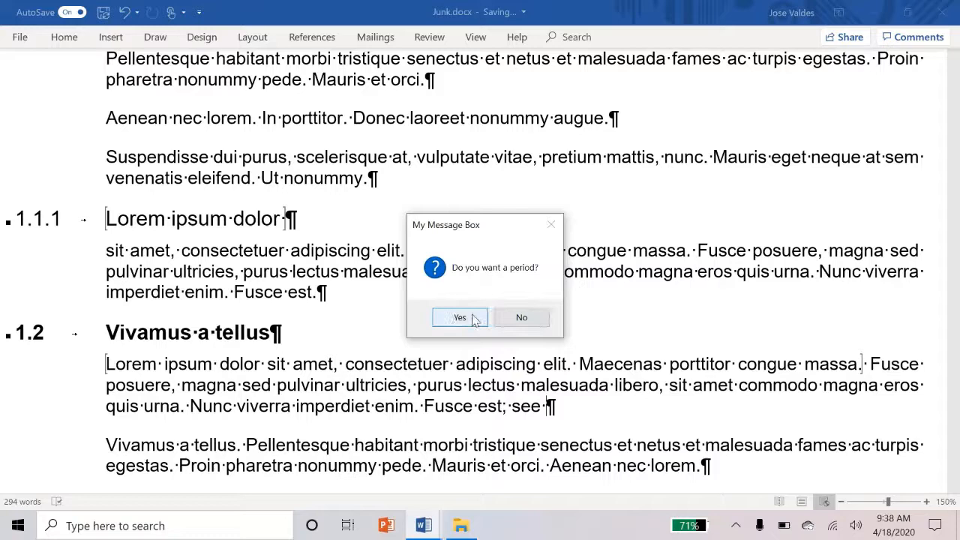
click(460, 317)
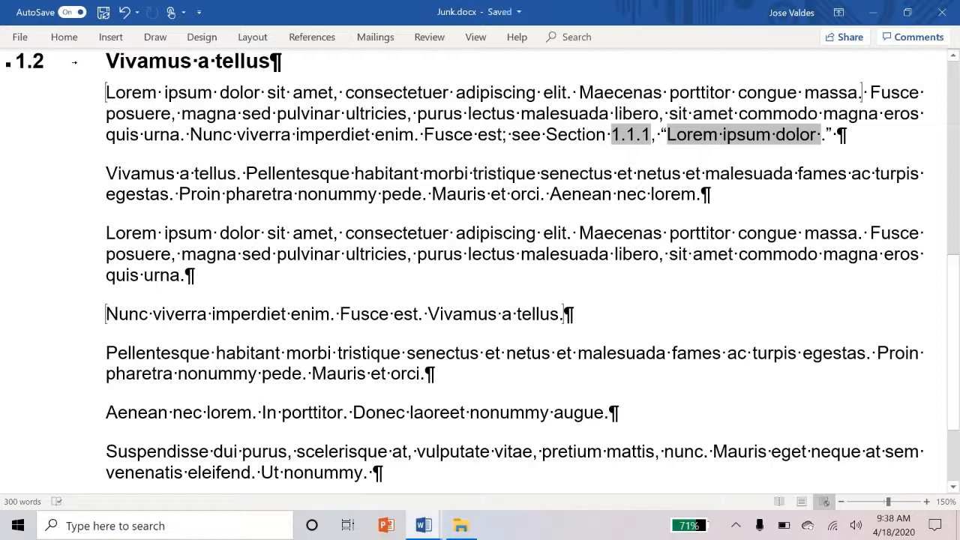
mouse_move(425, 144)
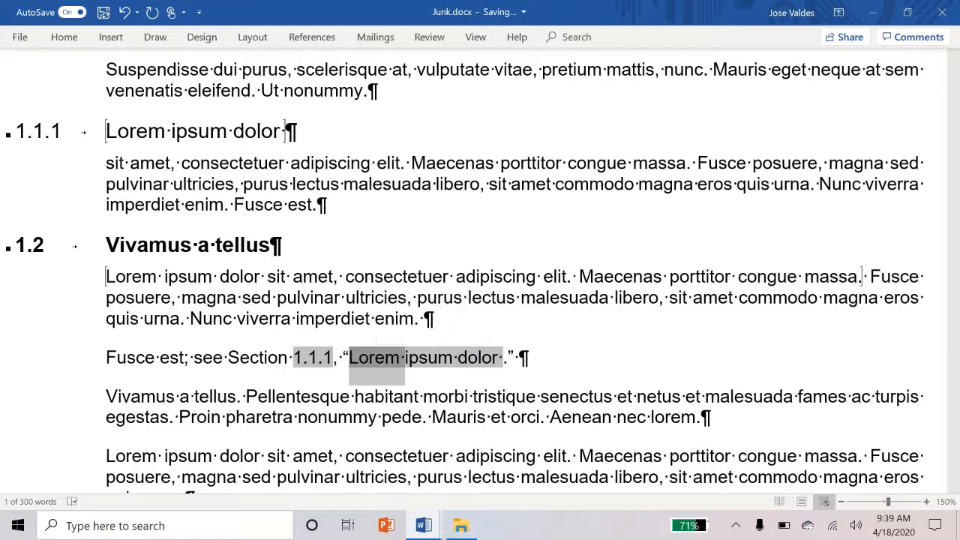
mouse_move(402, 373)
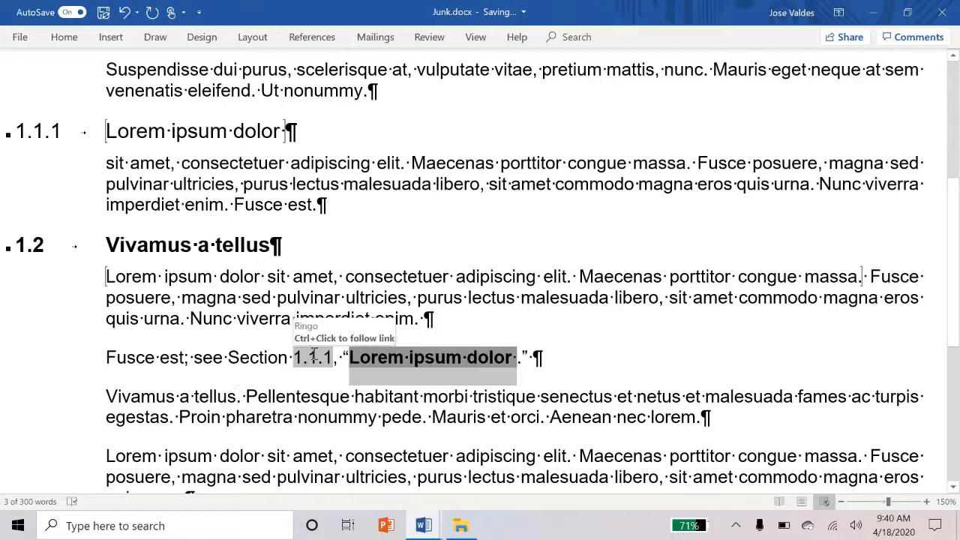
mouse_move(407, 348)
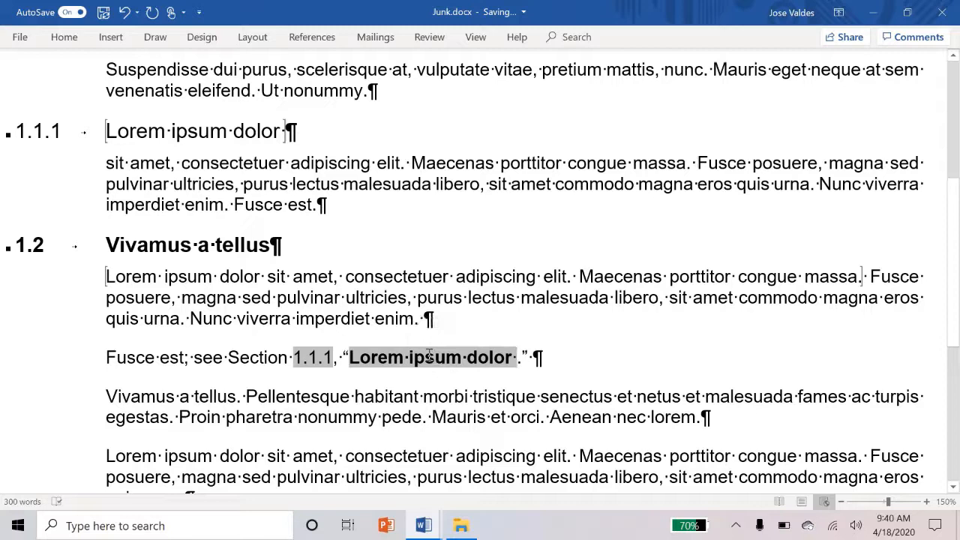
mouse_move(432, 357)
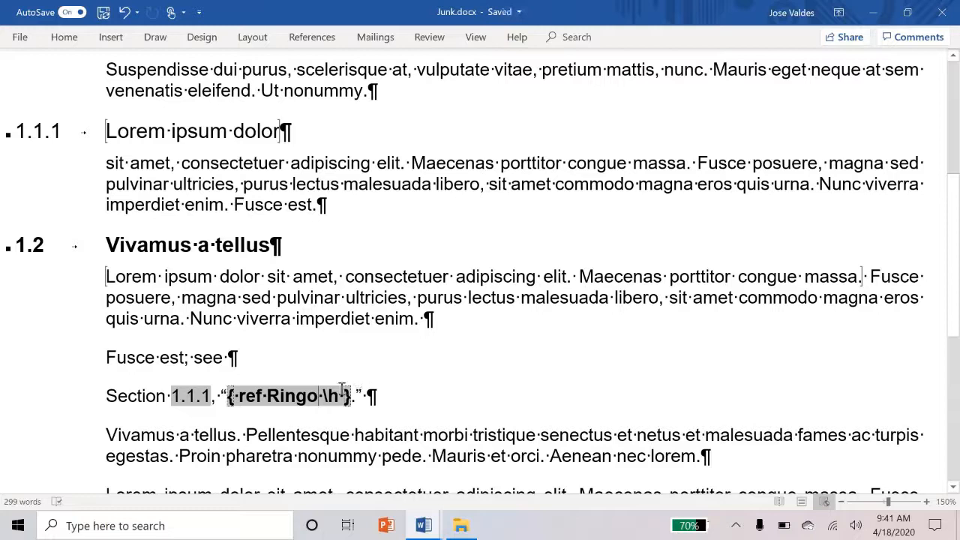
Add the \p switch to the REF field so the reference reads 'above'
text(p)
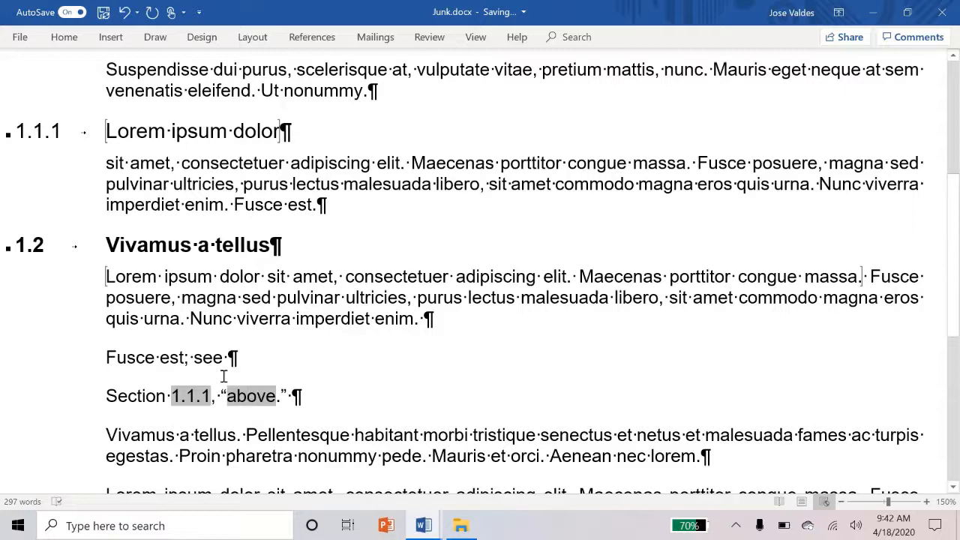
mouse_move(297, 364)
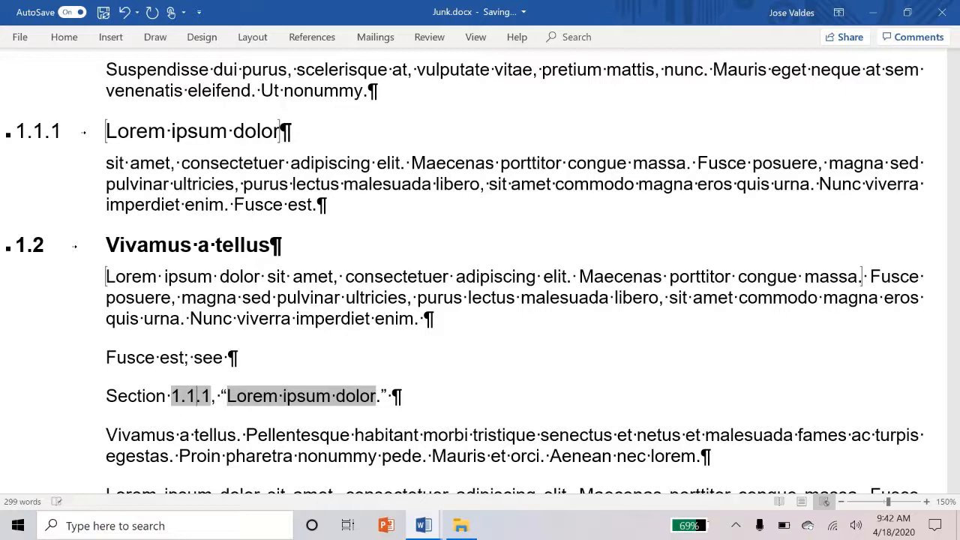
Toggle field codes with Alt+F9 to reveal the quoted reference's REF Ringo code
key(alt+F9)
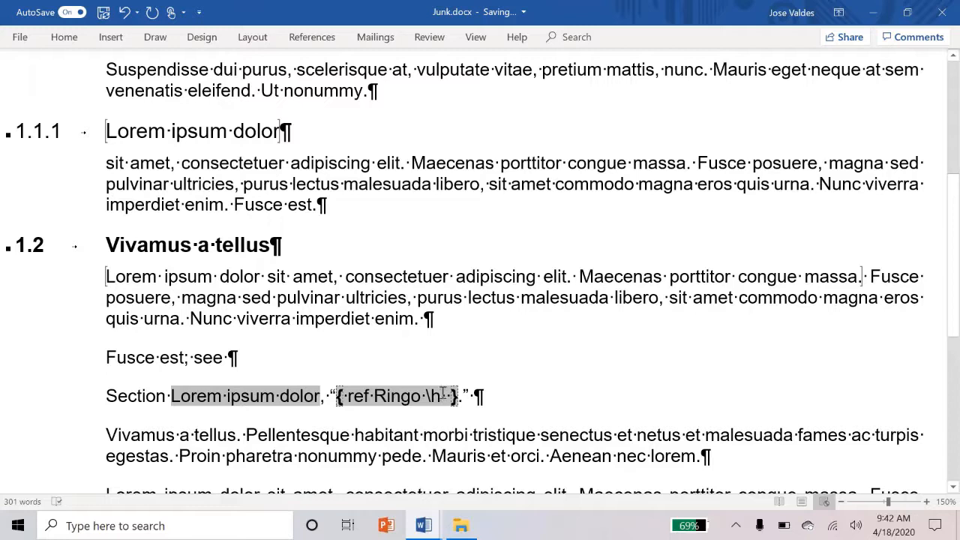
Add the \* Upper switch to the quoted REF field code
text(\* u)
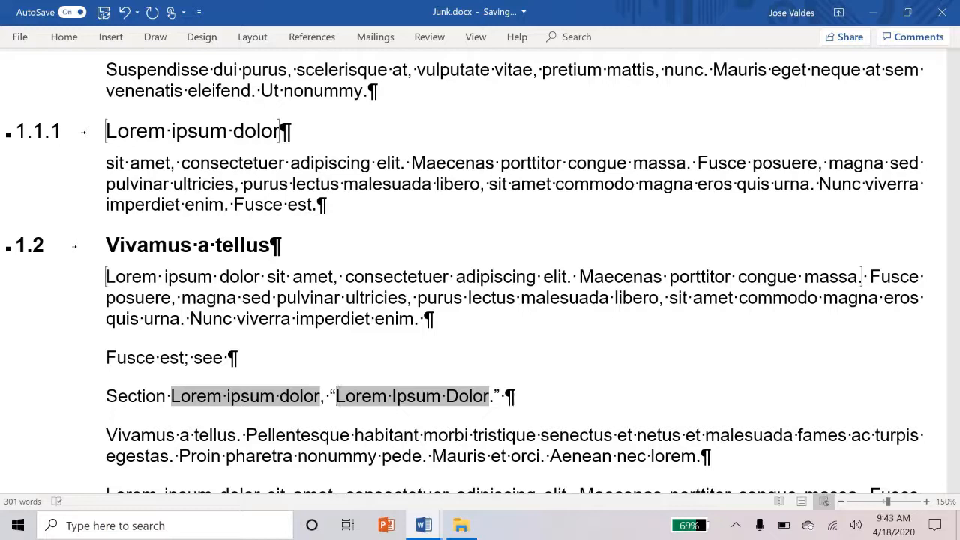
mouse_move(925, 477)
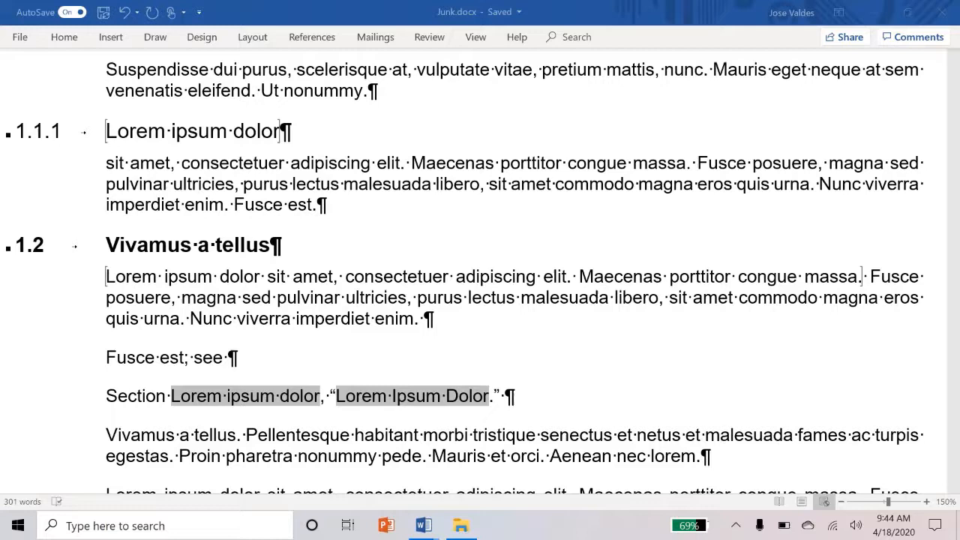
mouse_move(672, 352)
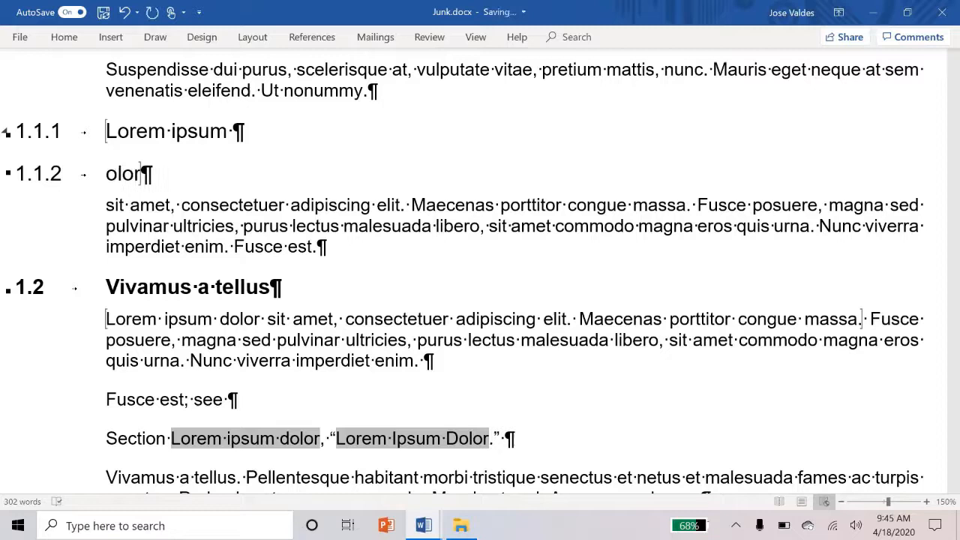
Name the heading 'Dolor', merge it into the following paragraph, and select that paragraph
text(Dolor)
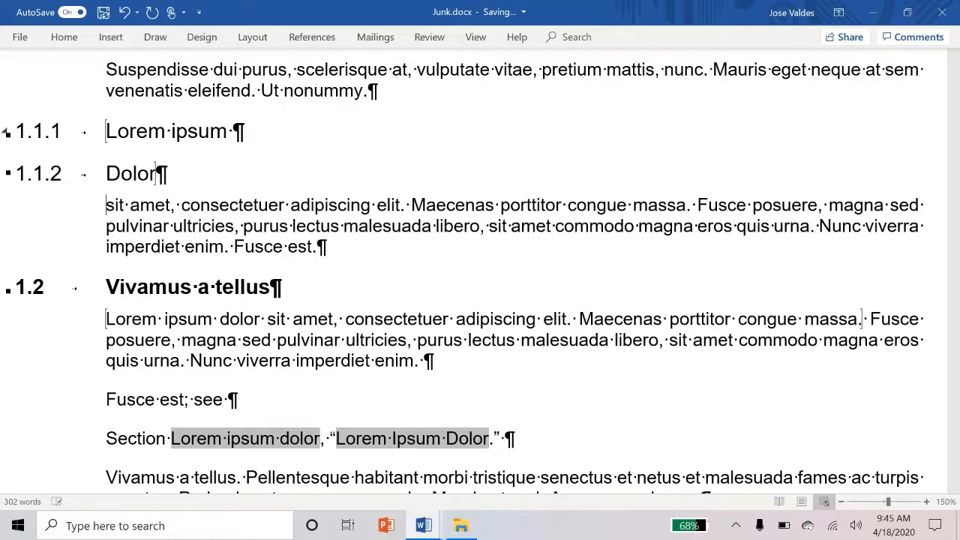
key(Delete)
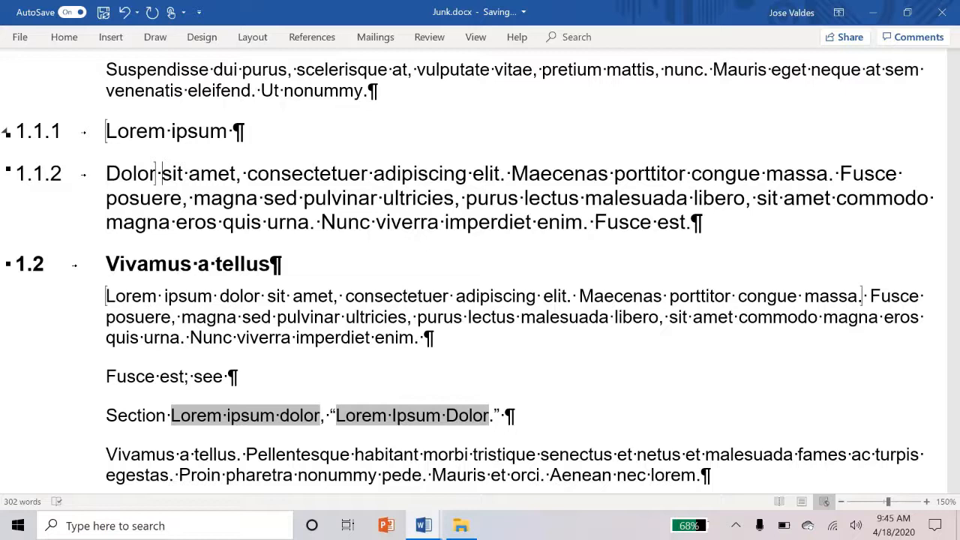
click(63, 36)
text(.5)
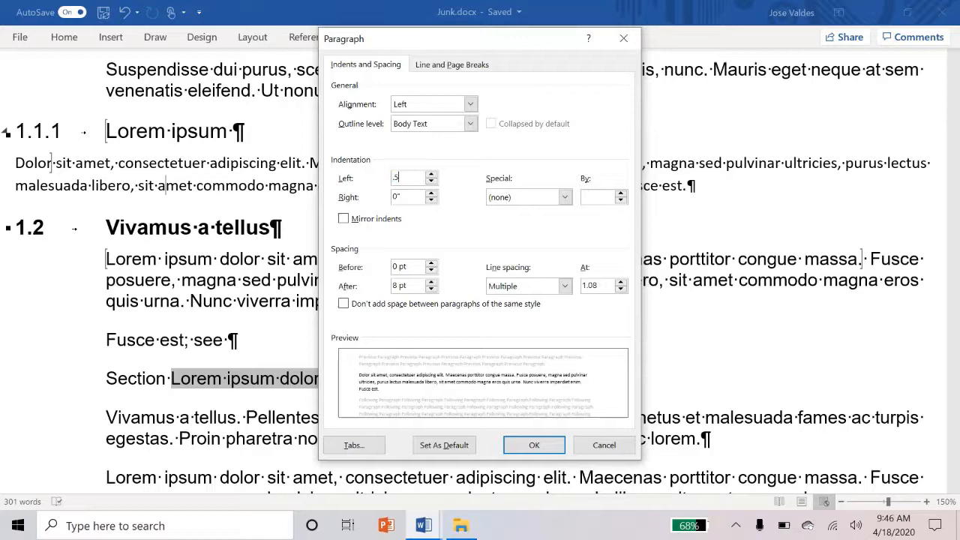
Confirm Body Text outline level and a 0.5" left indent for the 'Dolor sit amet' paragraph
click(534, 445)
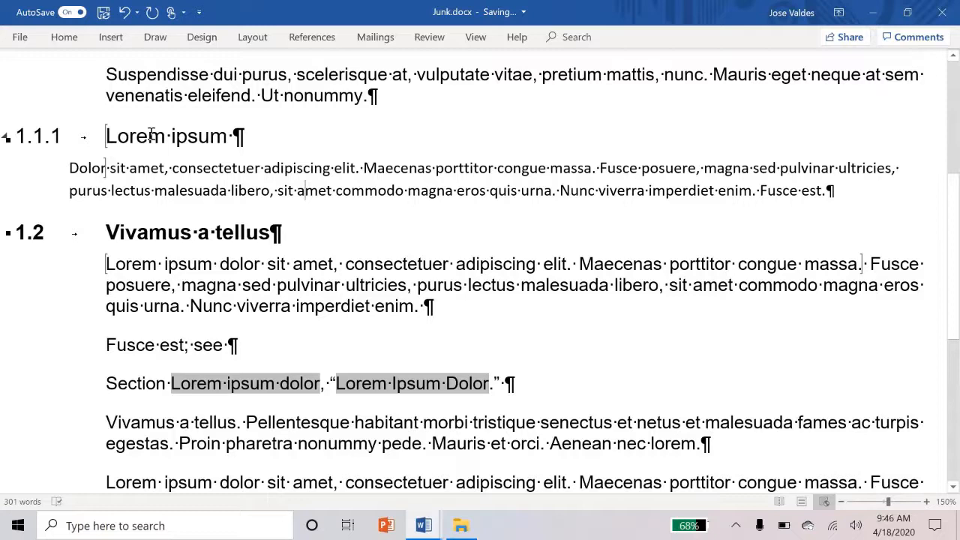
mouse_move(415, 363)
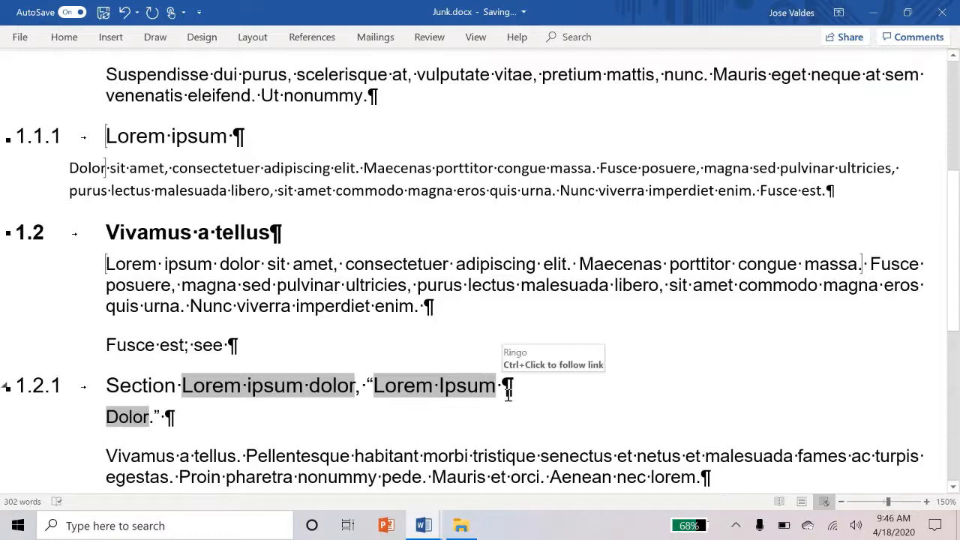
mouse_move(168, 431)
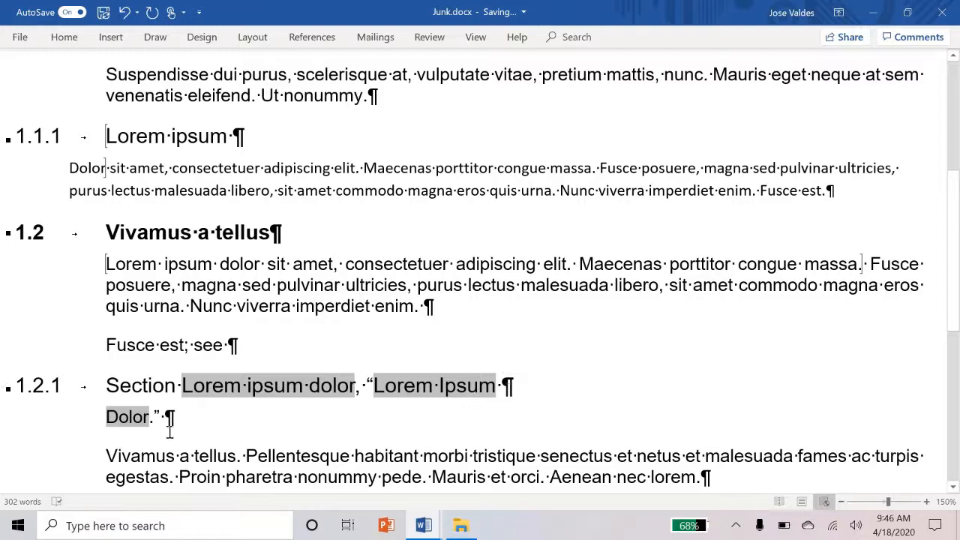